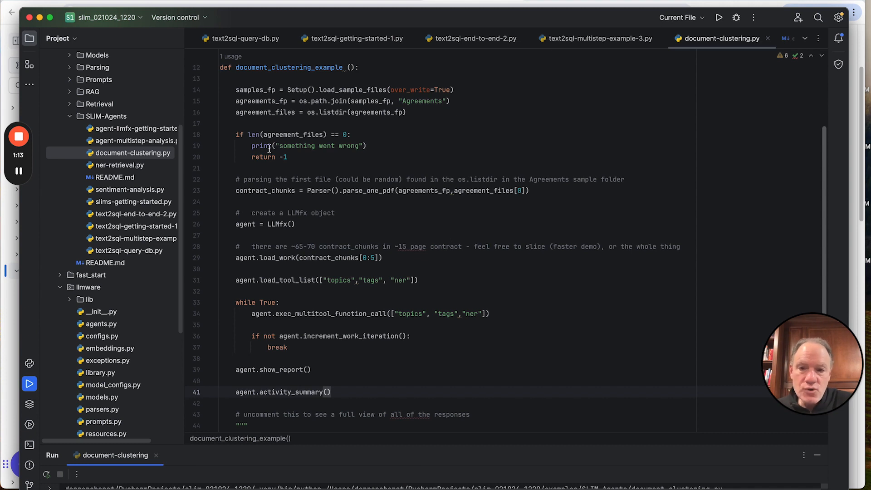
# Run document_clustering.py to log the agent's topics, tags and NER journal.
pyautogui.moveTo(235, 90); pyautogui.dragTo(235, 179)
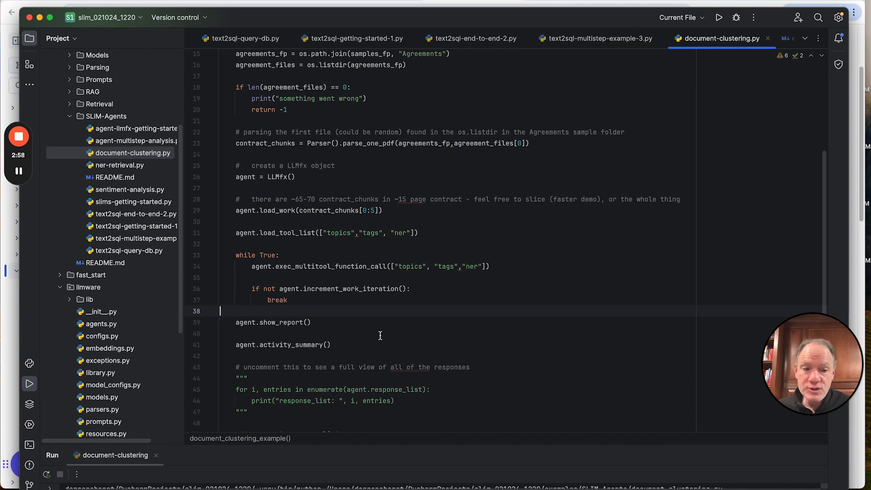
pyautogui.scroll(-3)
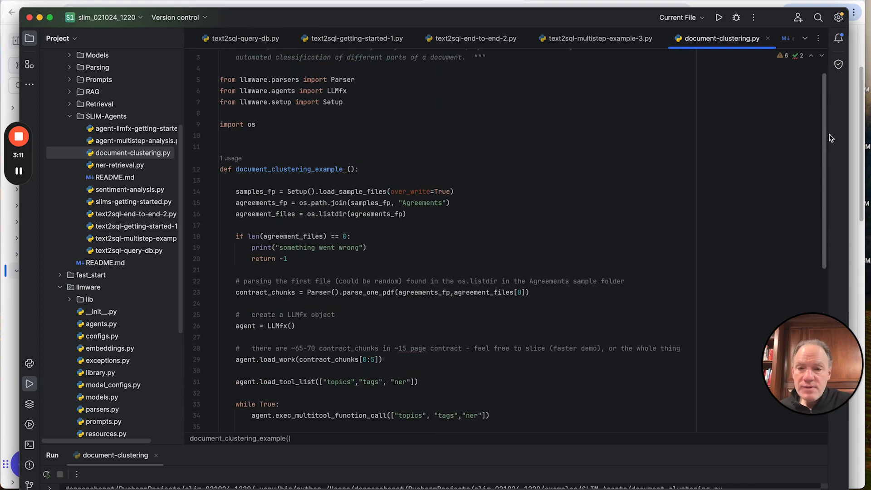
pyautogui.click(719, 17)
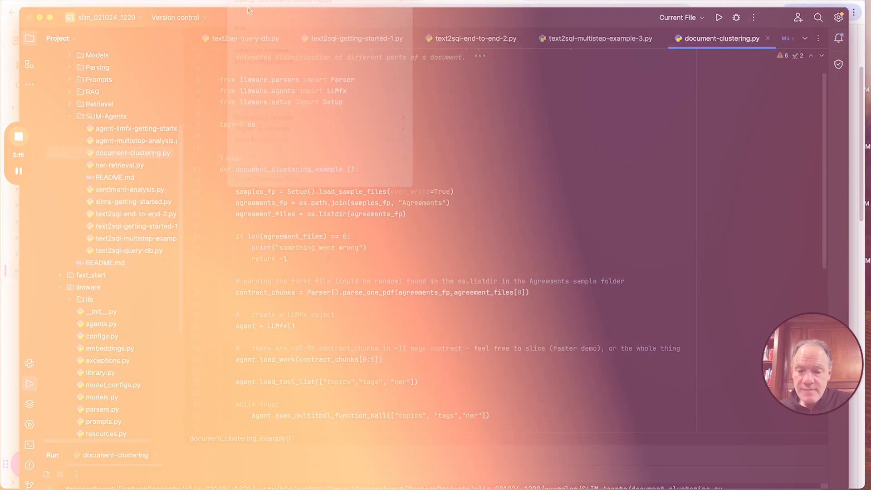
pyautogui.click(719, 17)
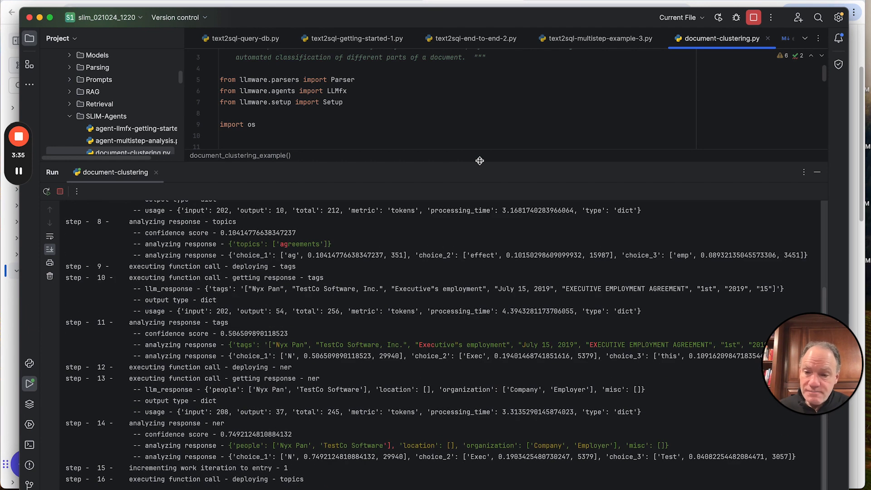
pyautogui.scroll(-3)
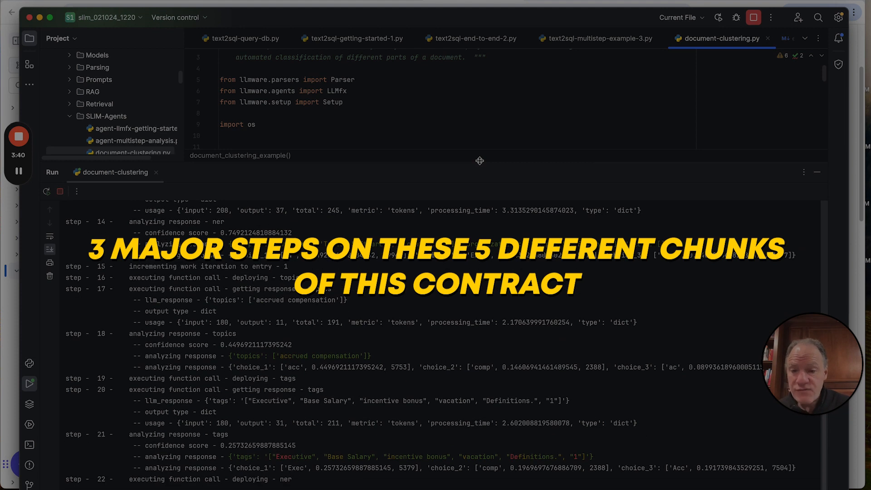
pyautogui.scroll(-3)
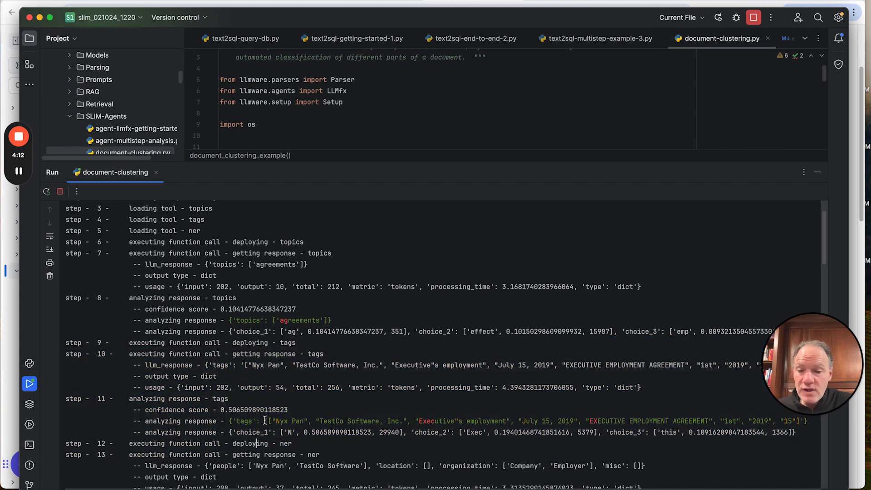
# Select the run output from step 13's NER response through step 20's tags response.
pyautogui.moveTo(276, 421); pyautogui.dragTo(410, 421)
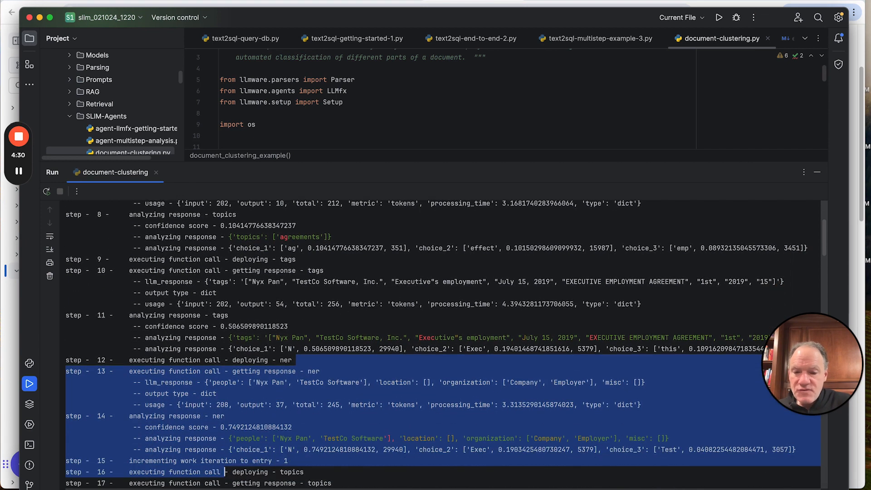
pyautogui.scroll(-3)
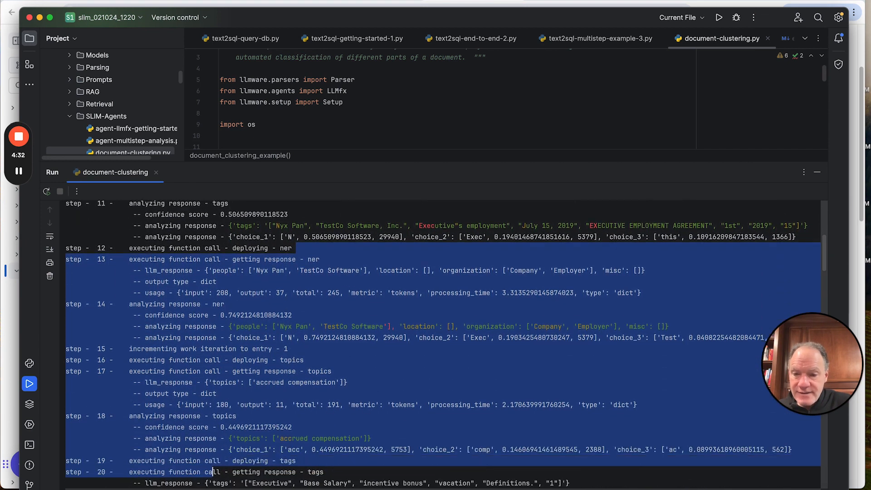